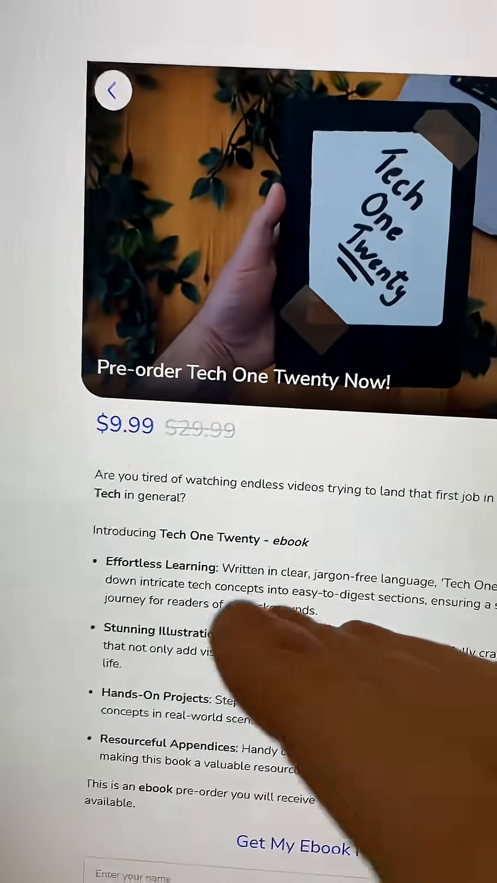
scroll("down", 3)
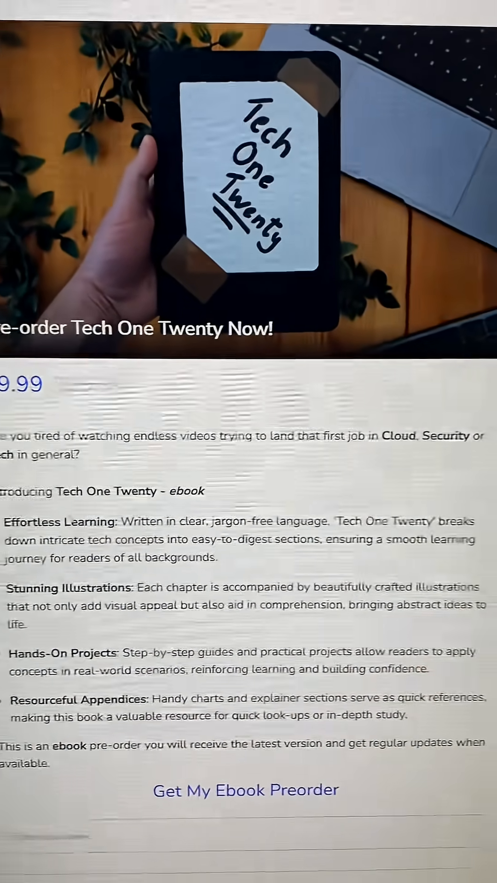